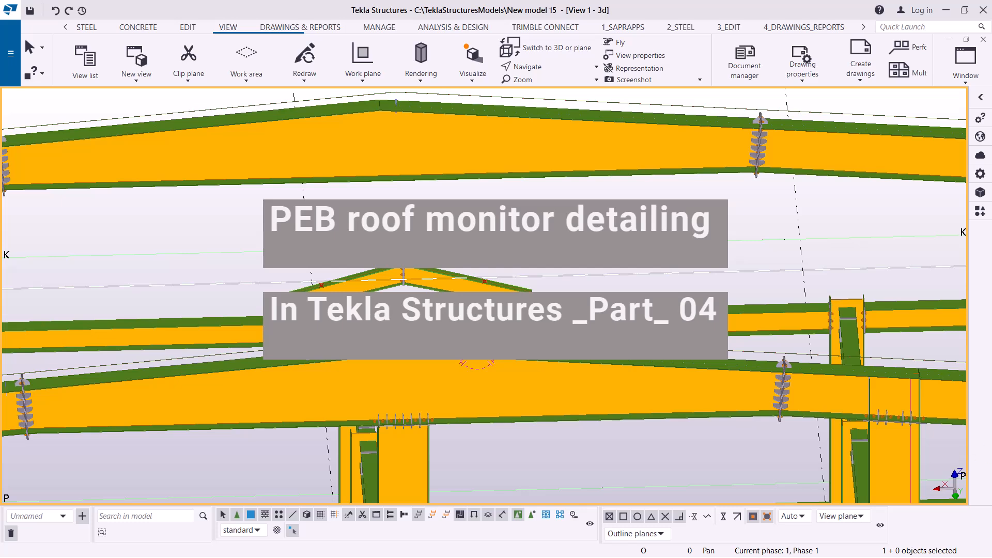
mouse_move(786, 220)
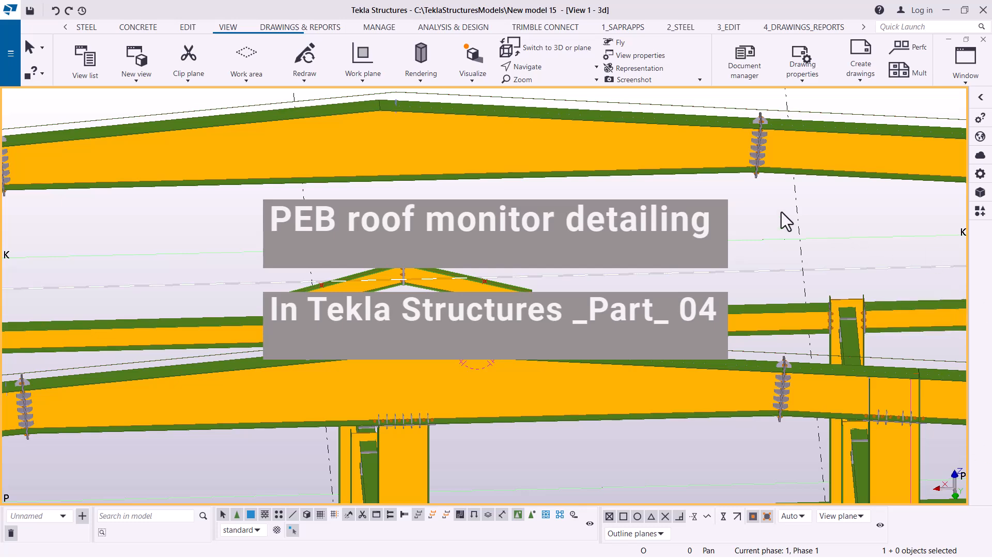
Hide Points In model through the 3D view's Display settings so only steel parts show.
left_click(595, 67)
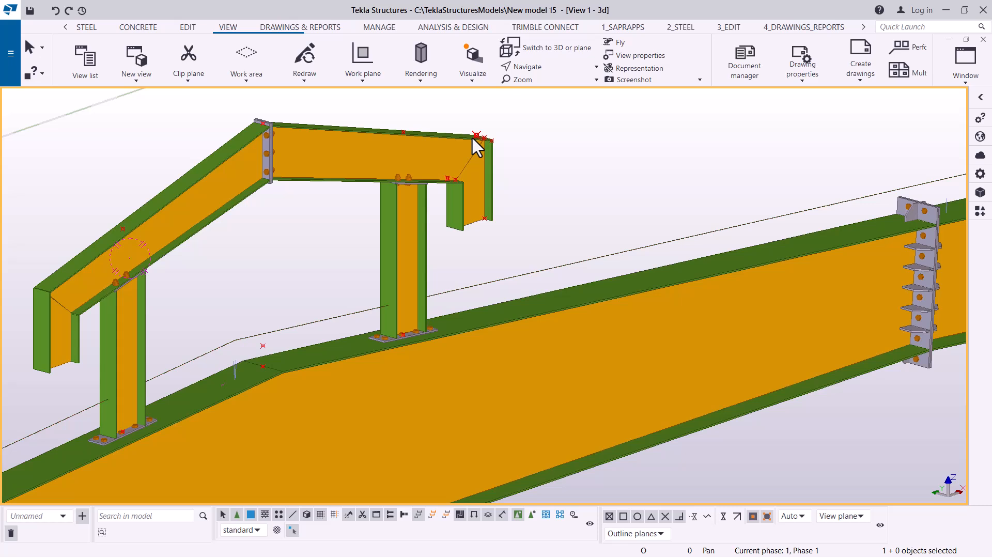
mouse_move(613, 143)
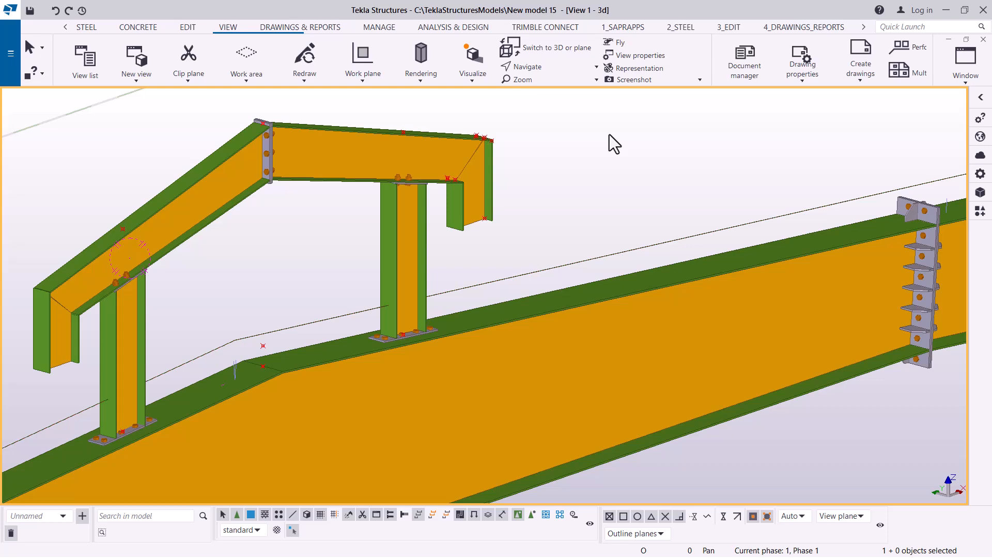
left_click(640, 55)
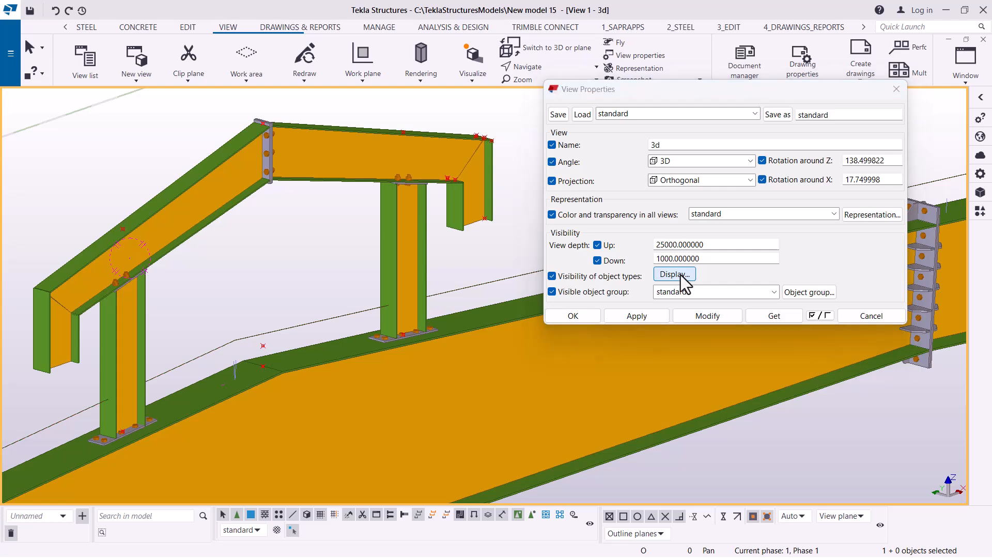
left_click(673, 274)
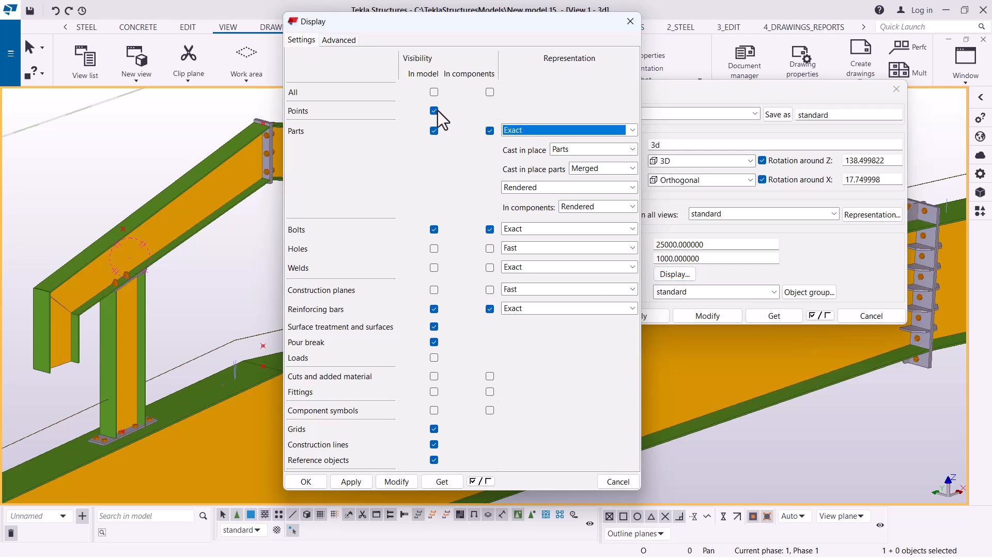
left_click(434, 110)
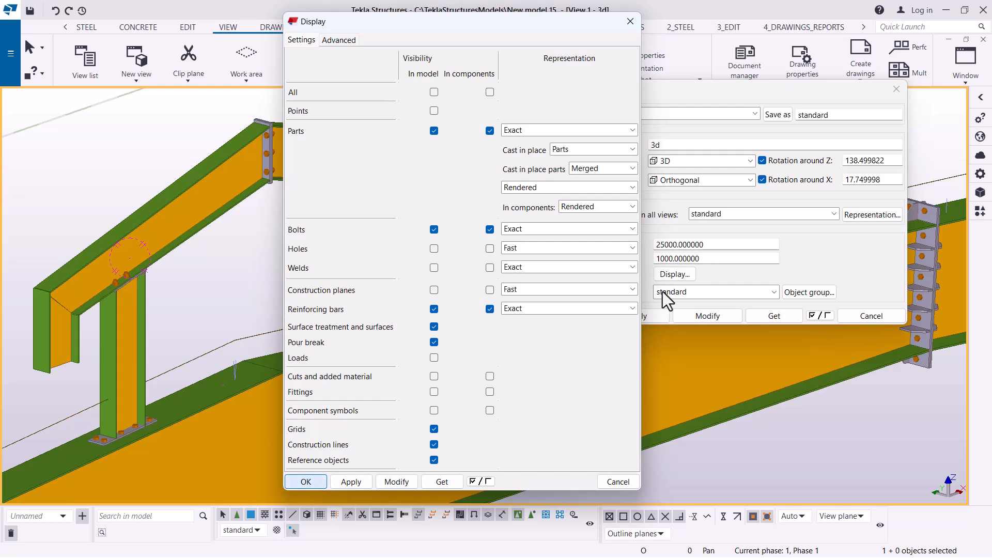
left_click(305, 482)
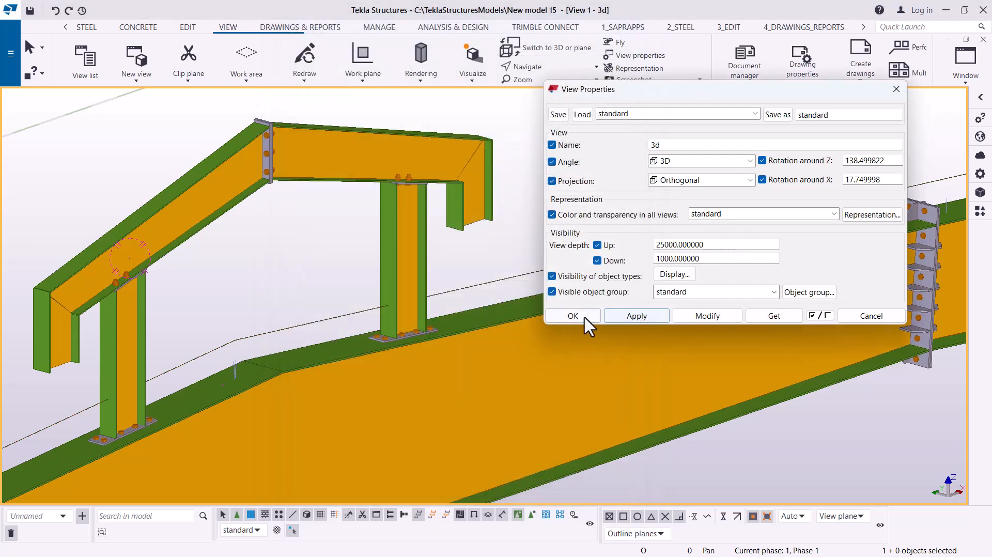
Apply and close View Properties, then zoom around the roof monitor frame.
left_click(572, 316)
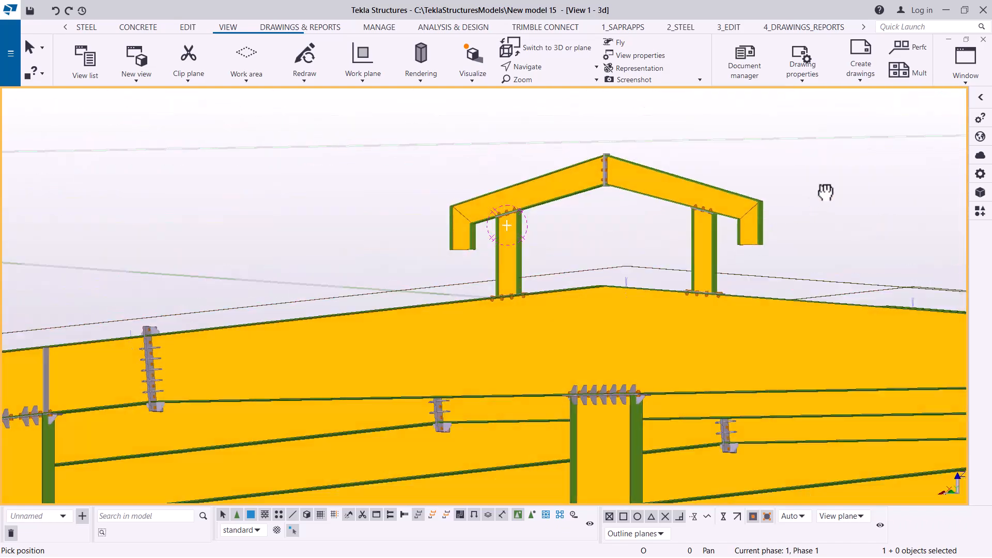
scroll("down", 3)
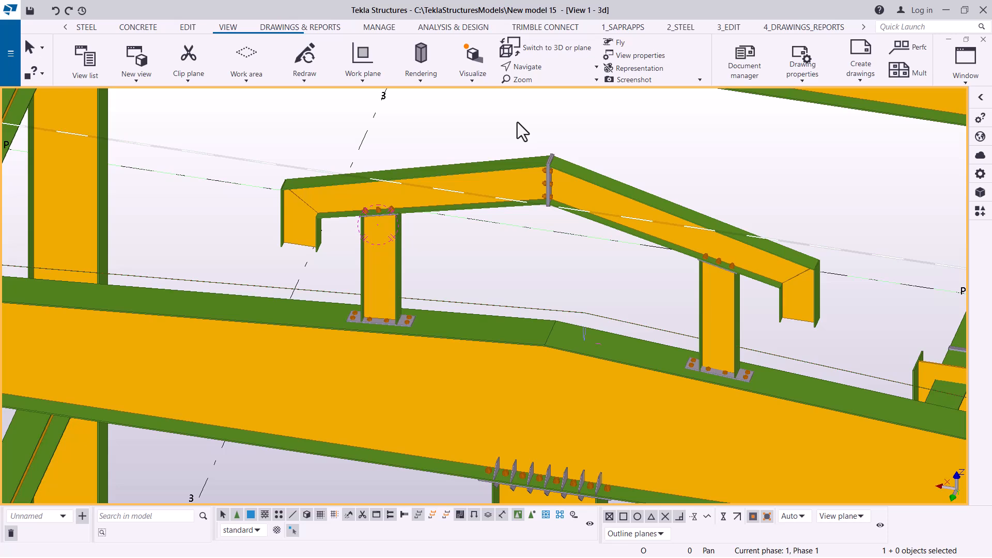
mouse_move(863, 147)
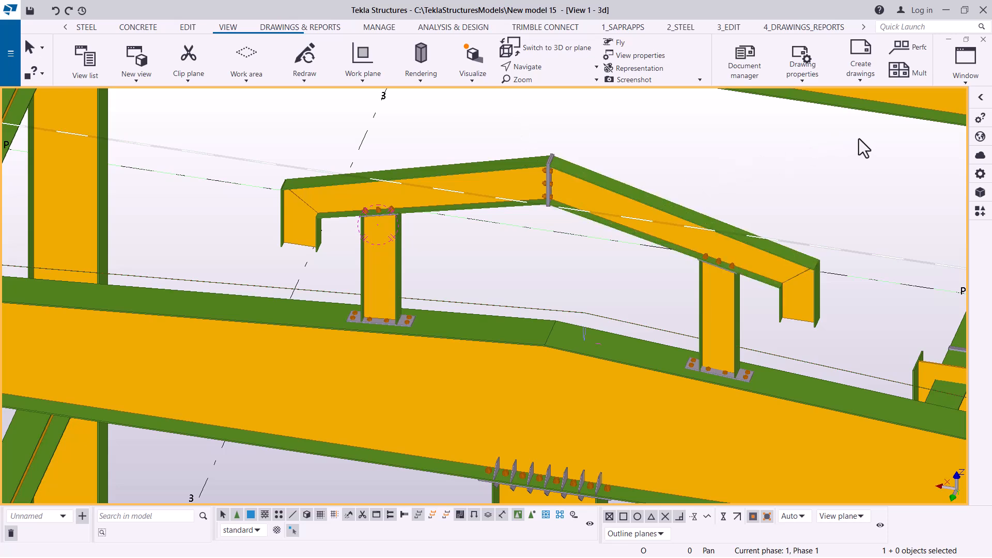
mouse_move(878, 148)
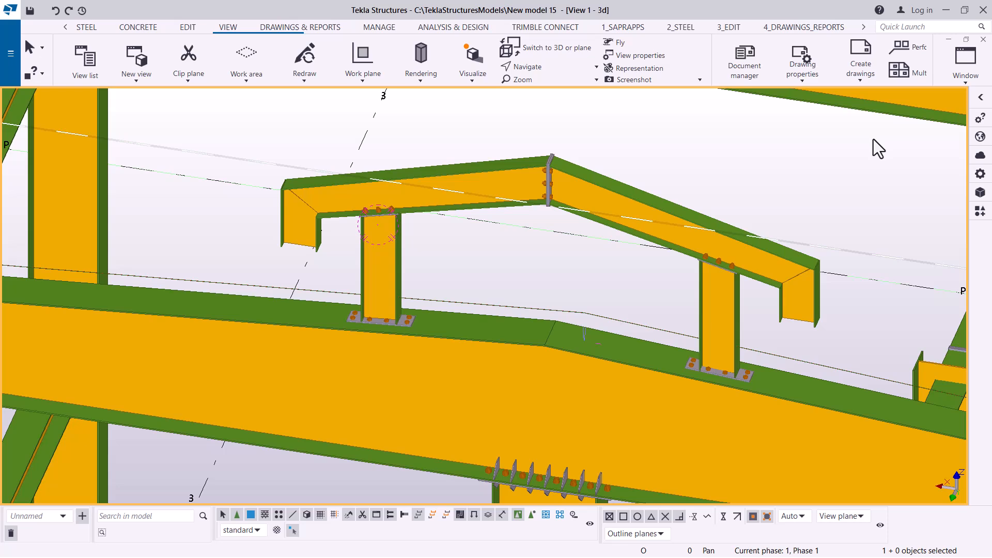
mouse_move(885, 147)
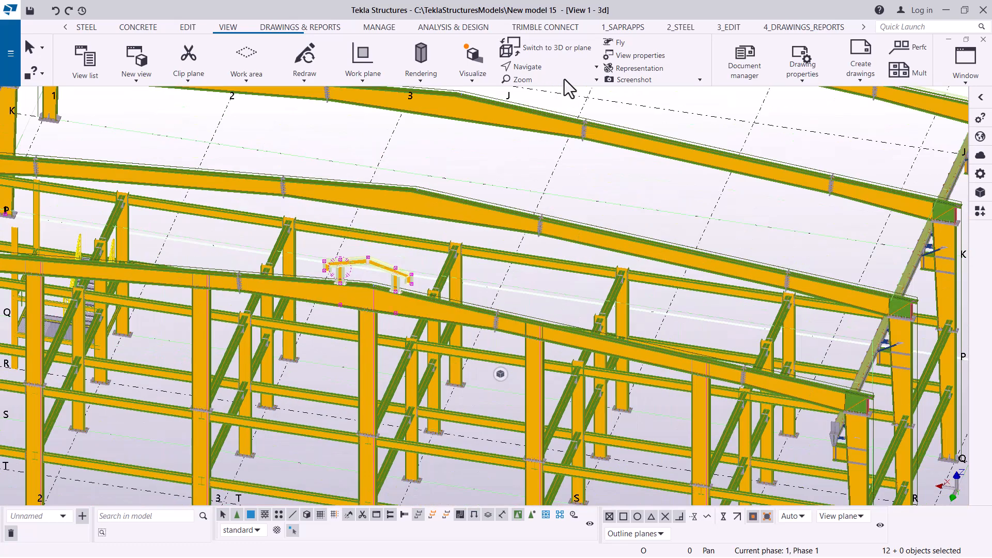
mouse_move(470, 257)
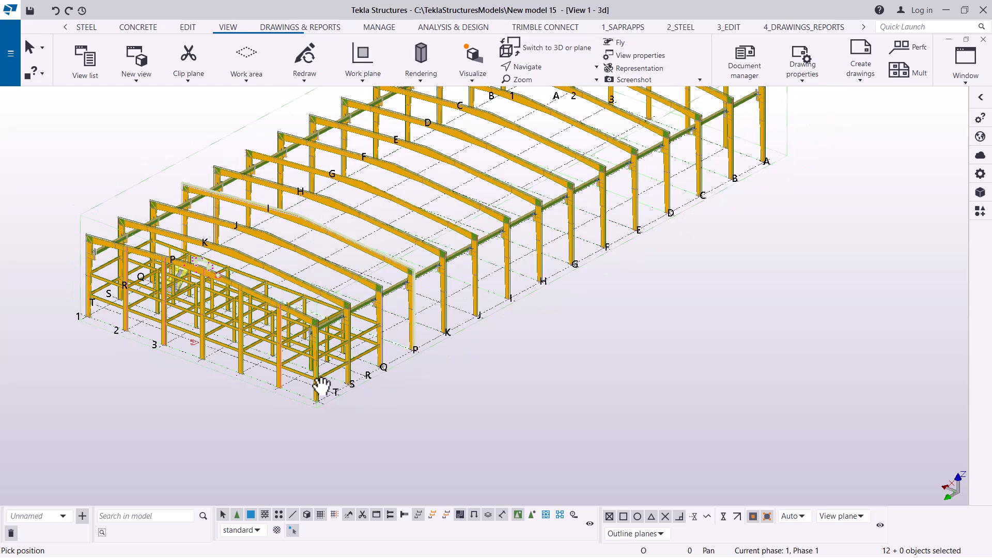
mouse_move(423, 352)
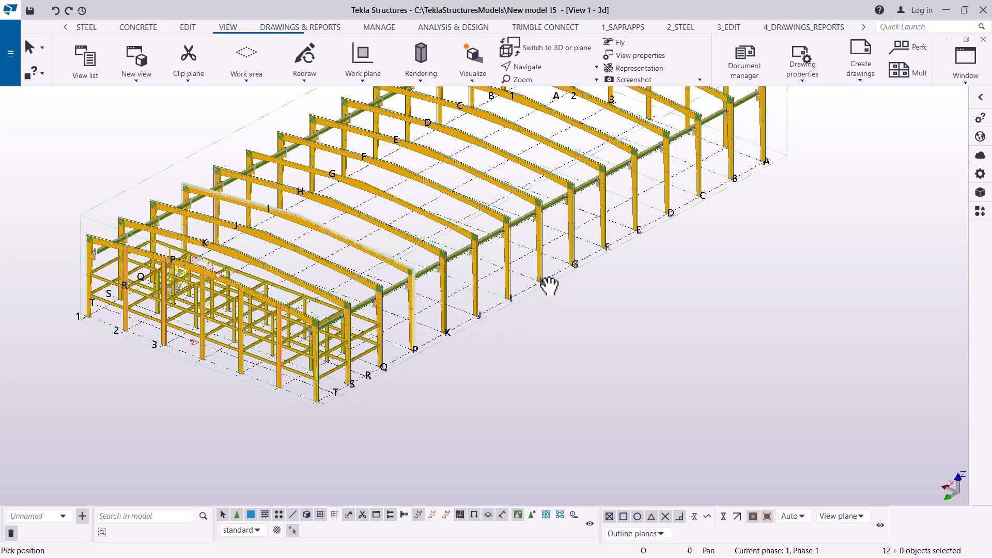
mouse_move(676, 209)
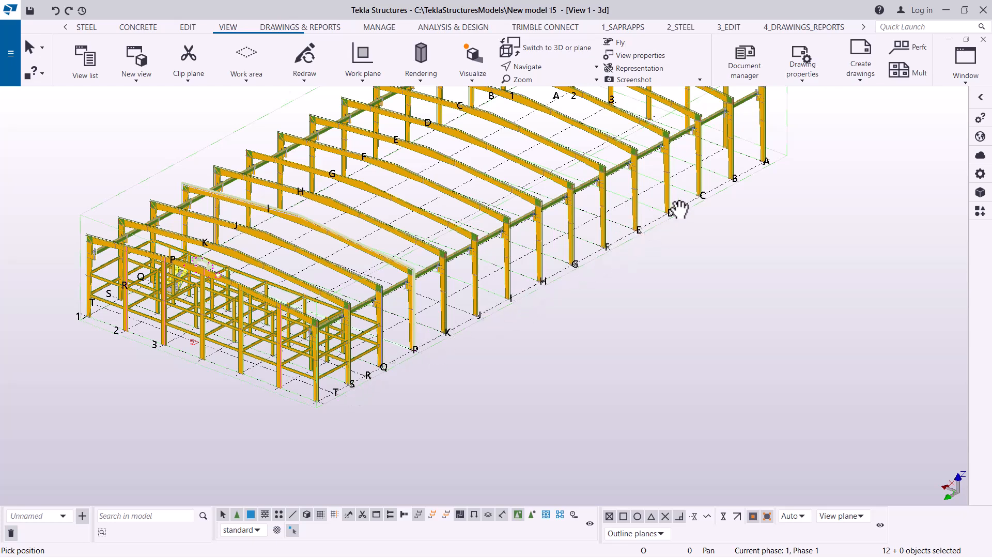
mouse_move(221, 243)
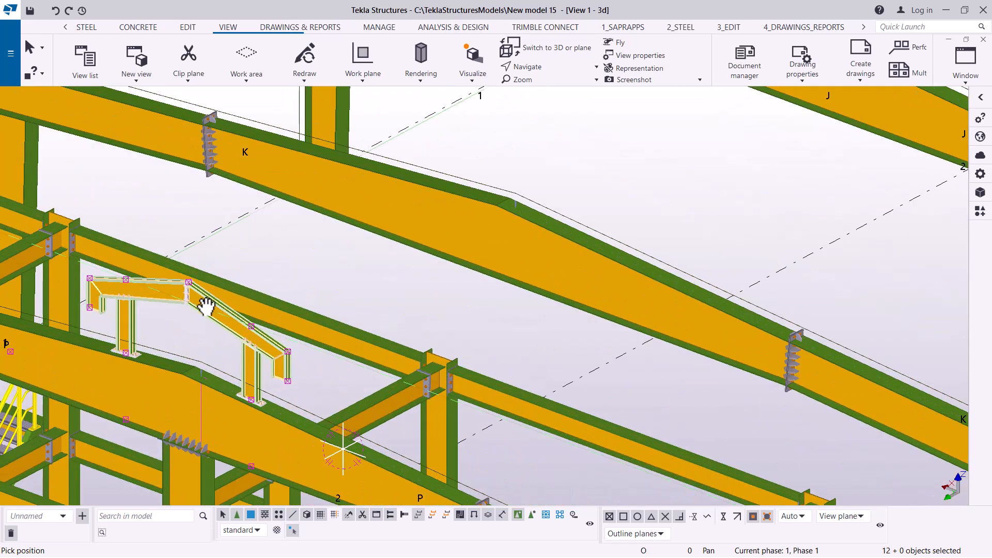
Start Copy special > Linear on the 12 selected monitor frame parts.
right_click(209, 307)
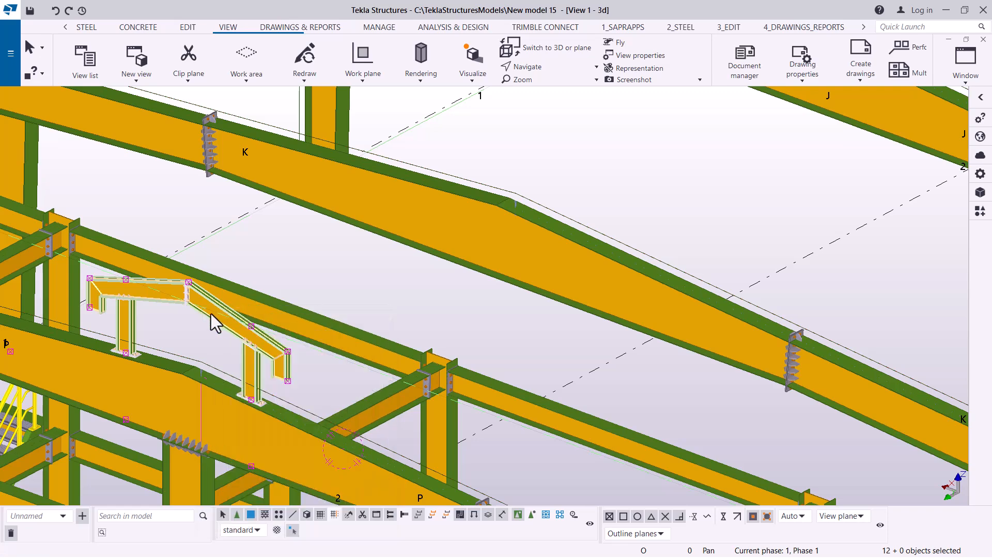
right_click(214, 316)
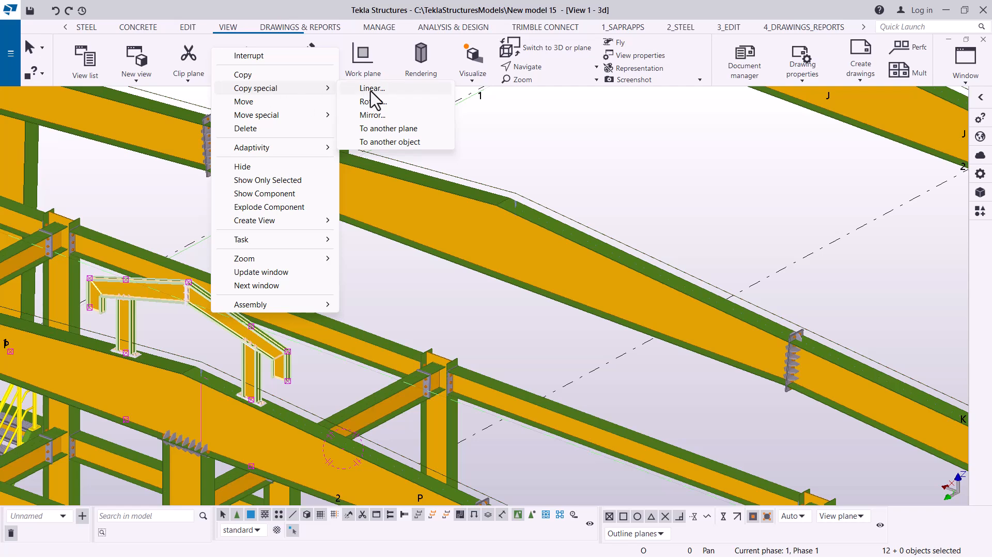
left_click(371, 88)
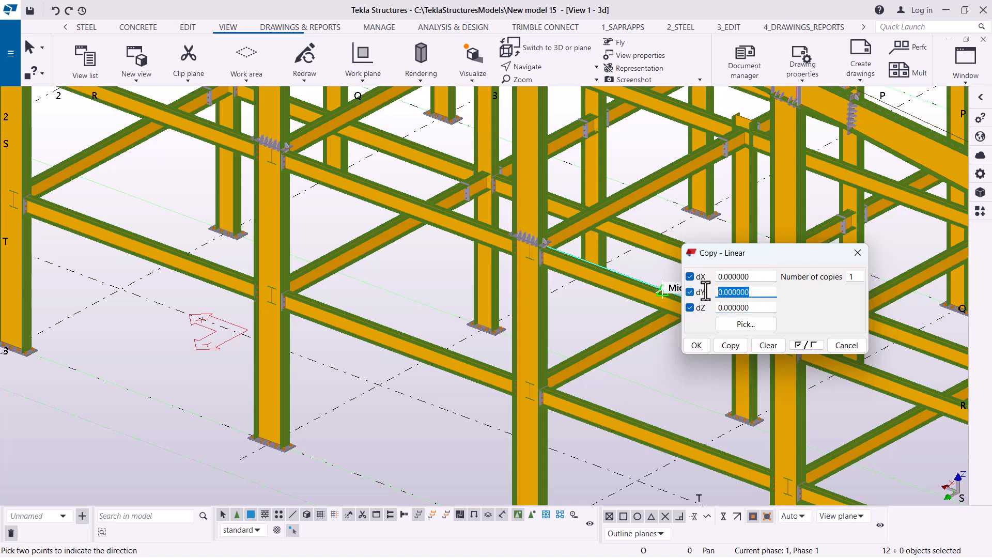
Enter a dY offset of -6000 and 14 copies in the Copy - Linear dialog.
type("-6000")
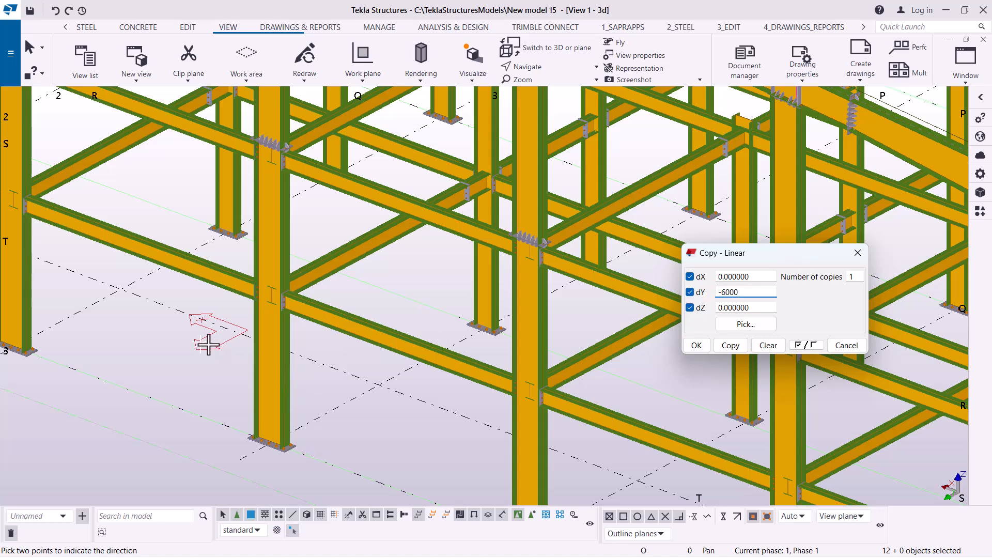
mouse_move(177, 408)
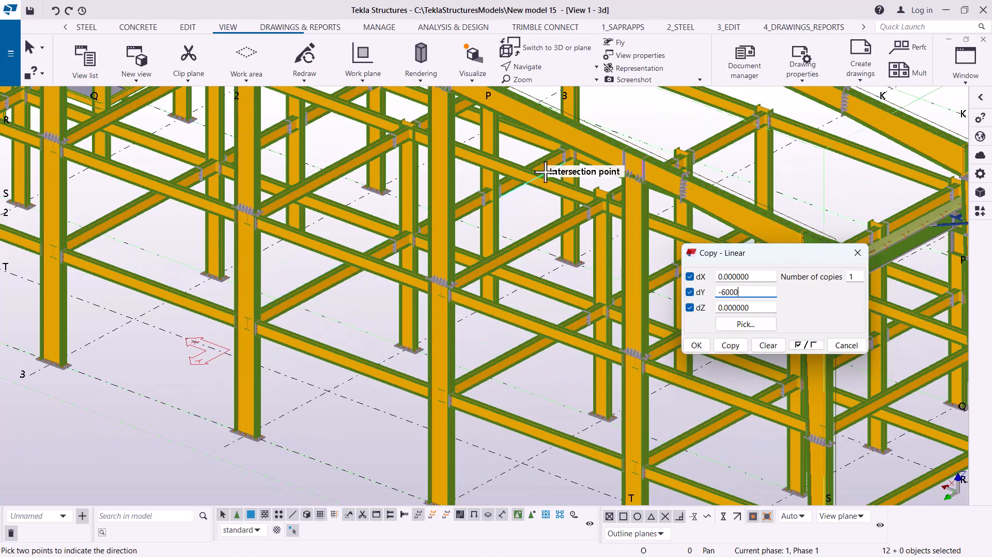
mouse_move(644, 320)
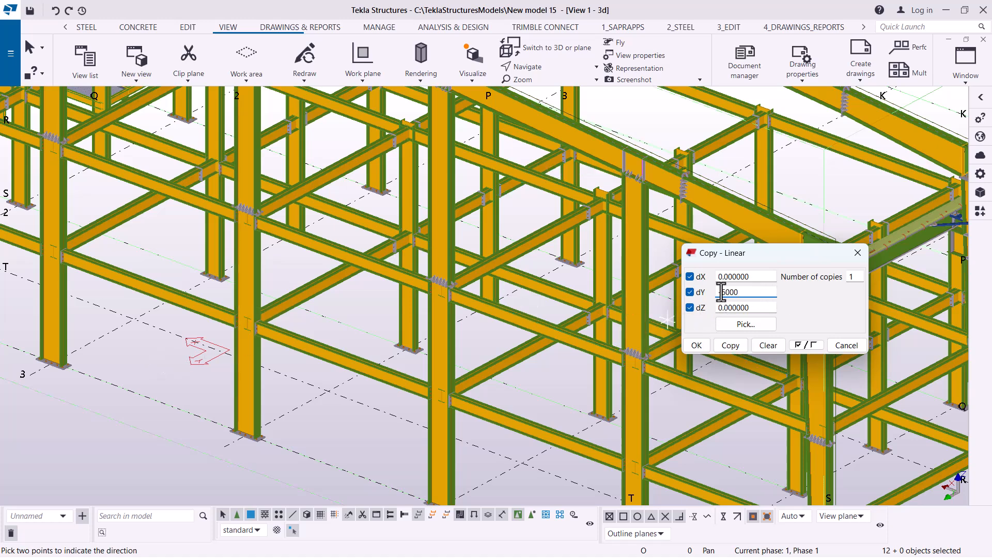
type("-6000.000000")
left_click(855, 277)
type("4")
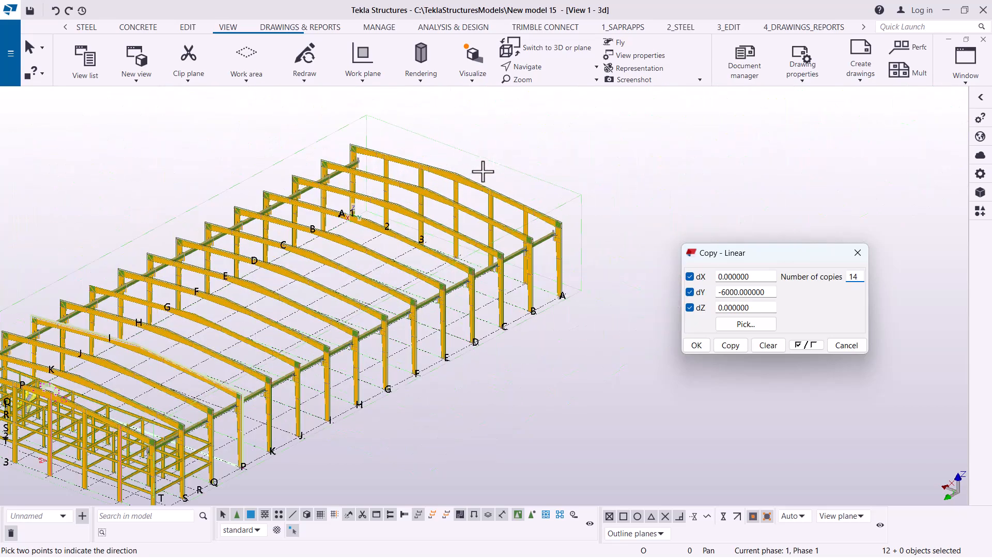
scroll("up", 3)
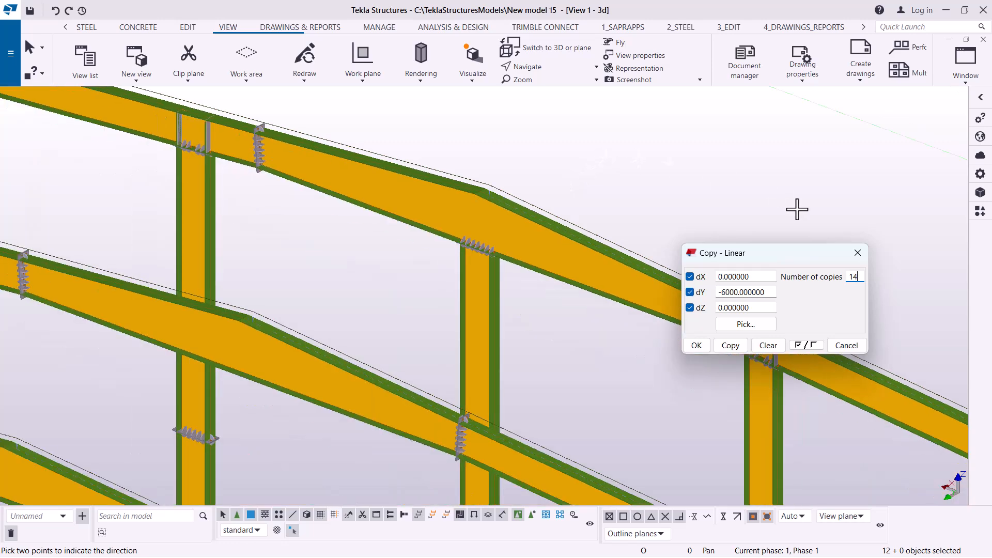
mouse_move(730, 345)
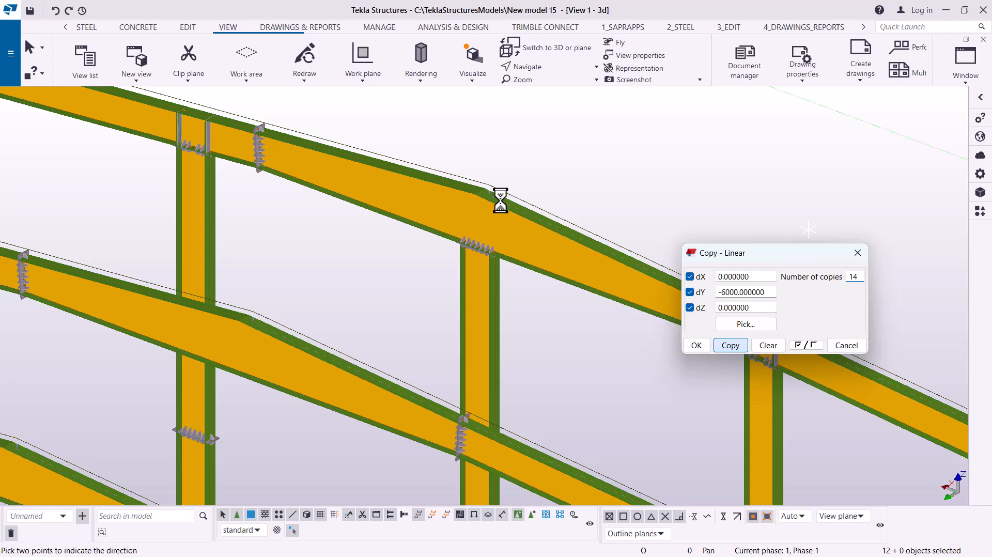
Copy the frame 14 times at 6000 spacing and expand the work area to the copies.
left_click(730, 345)
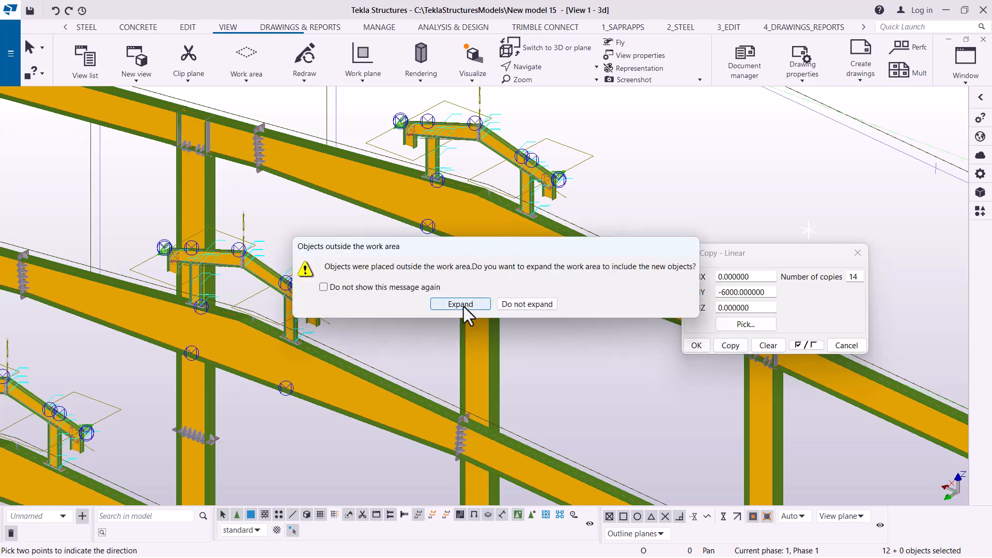
mouse_move(447, 200)
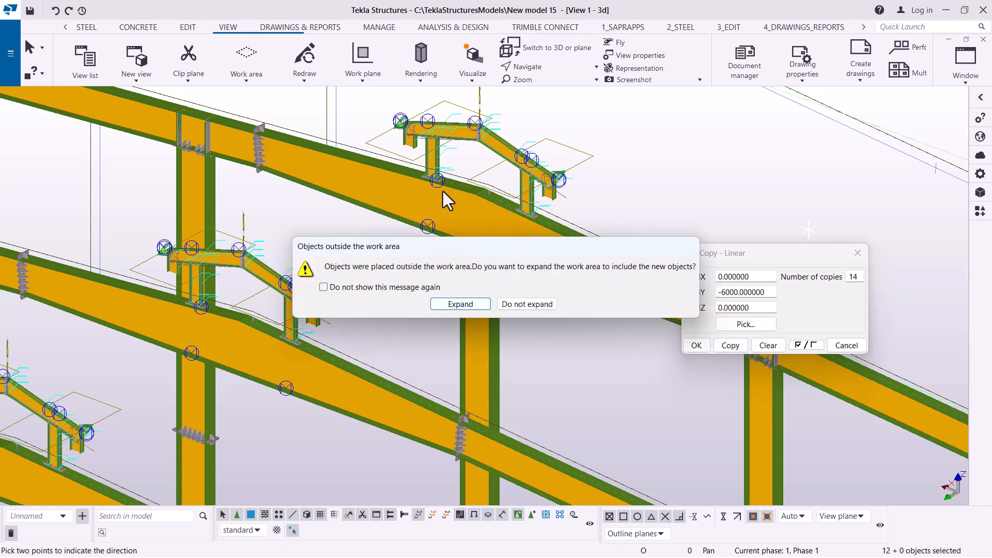
mouse_move(522, 228)
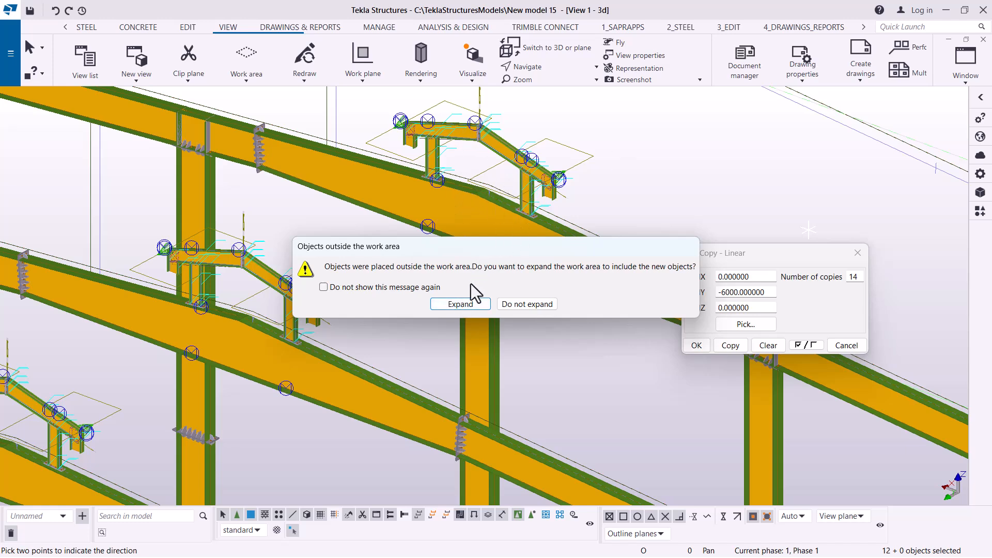
left_click(460, 304)
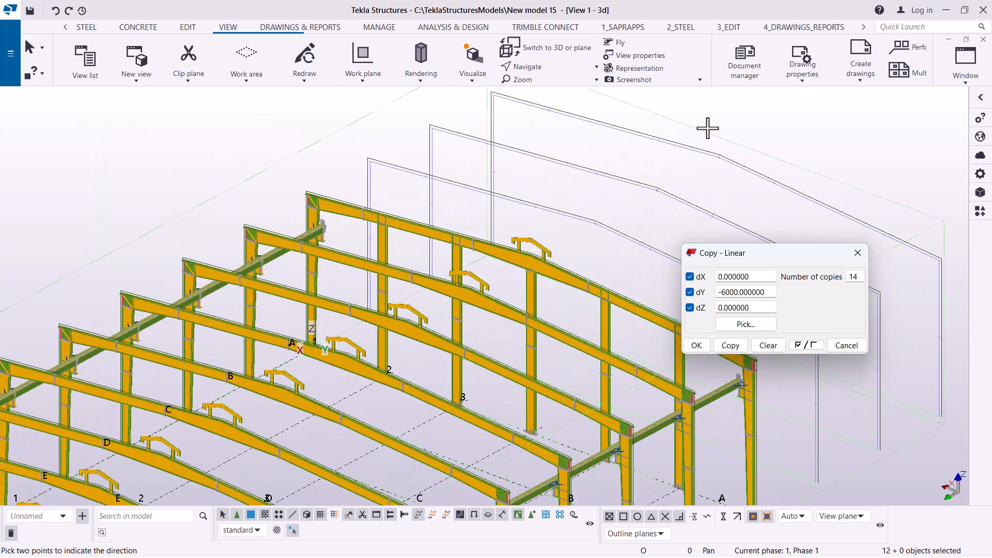
mouse_move(658, 131)
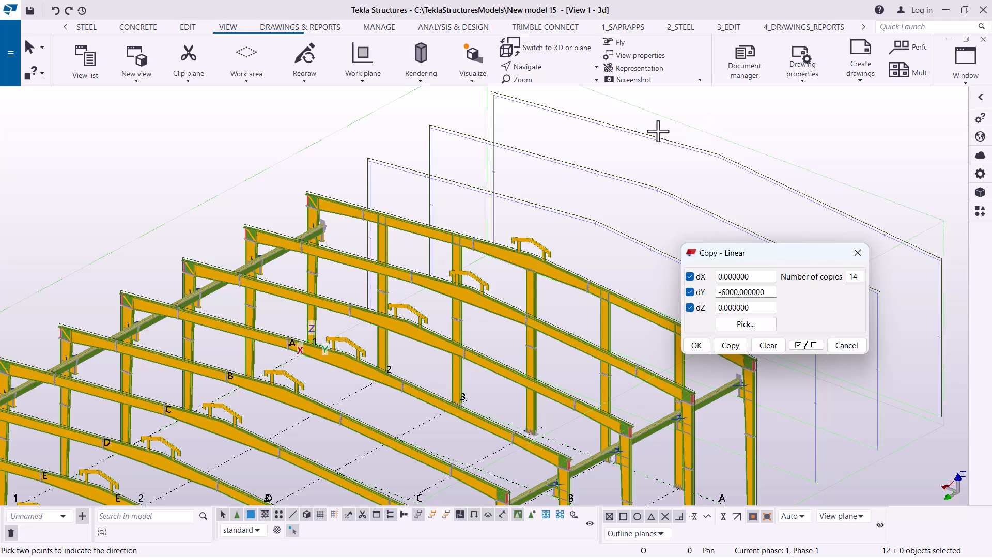
mouse_move(398, 155)
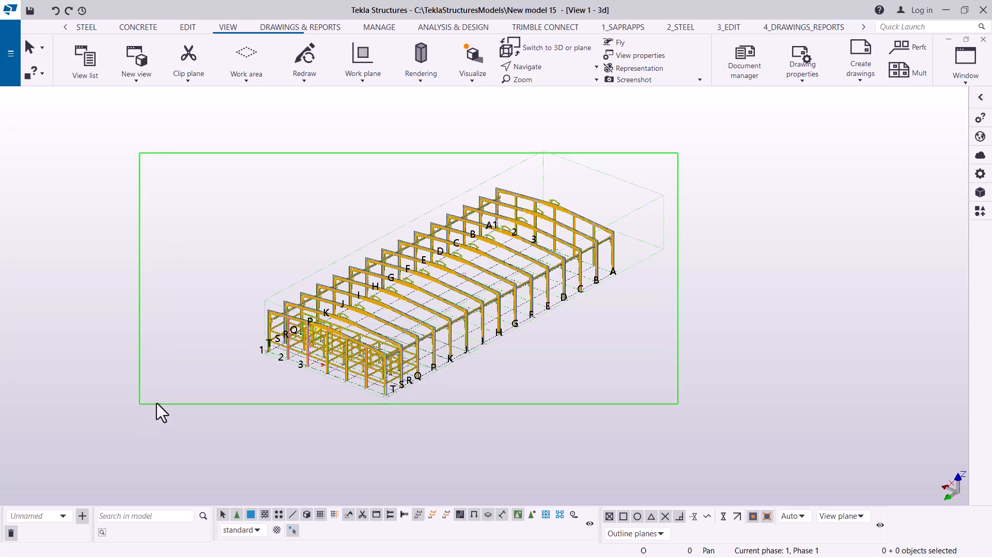
mouse_move(500, 316)
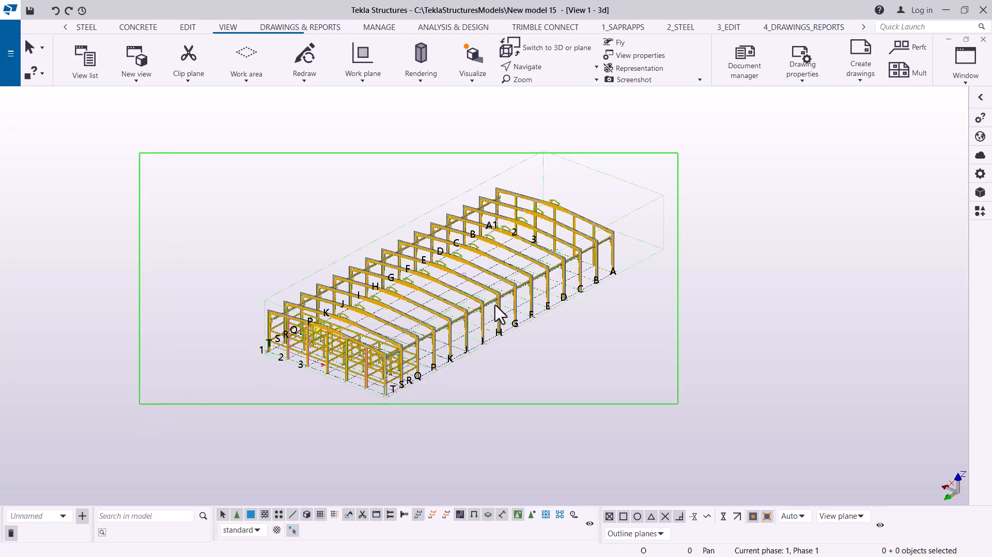
Select all 3502 objects in the model with Ctrl+A.
key("ctrl+a")
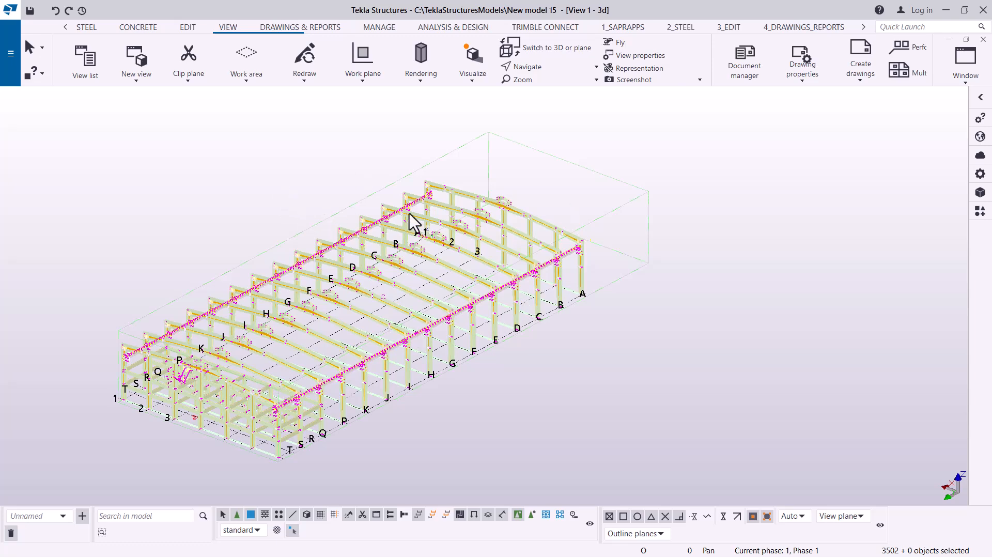
mouse_move(640, 213)
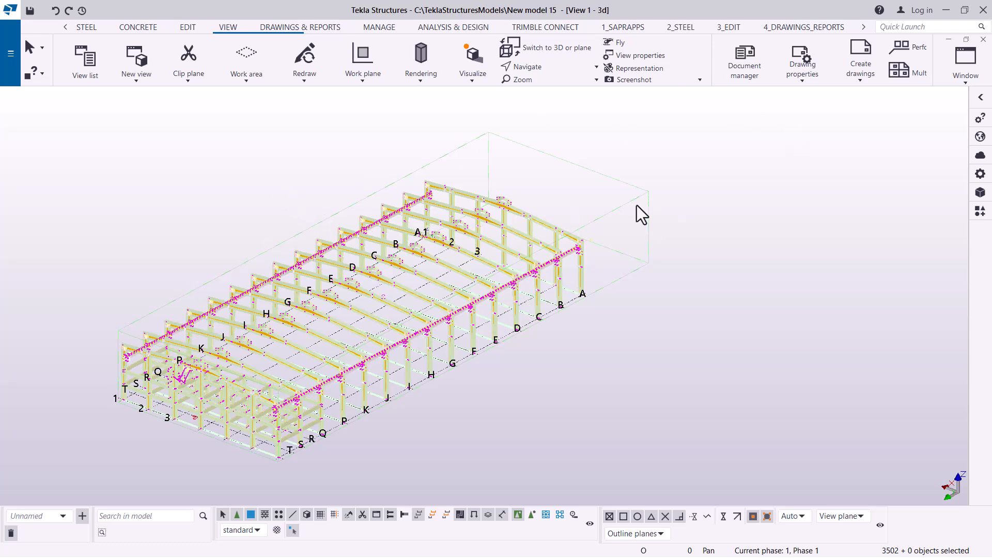
scroll("up", 3)
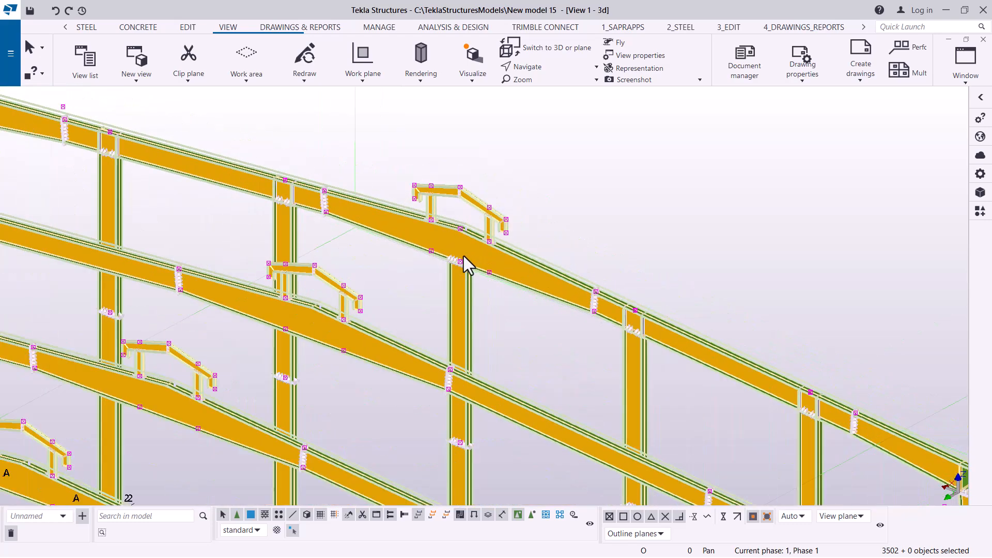
Fit the work area to the selected parts in the selected 3D view.
right_click(478, 250)
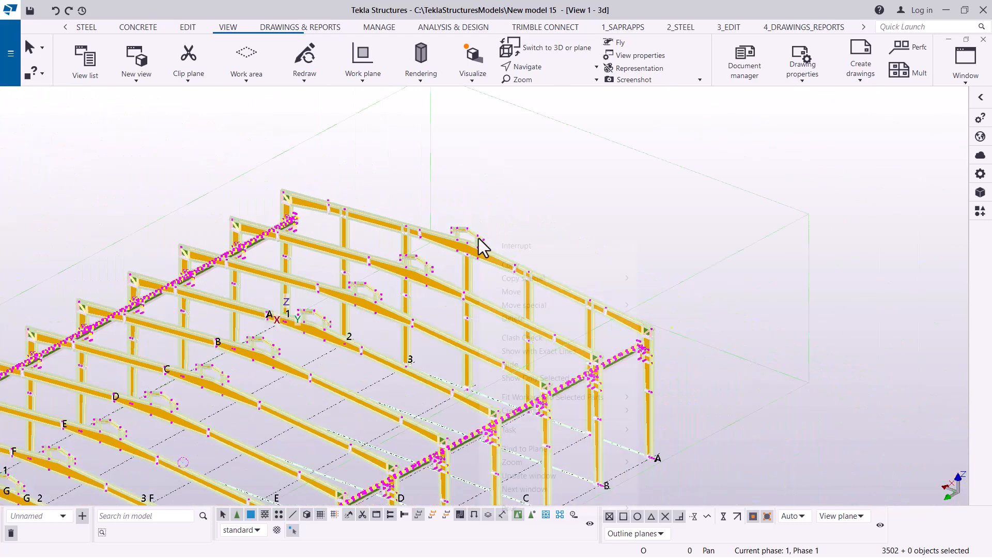
right_click(484, 247)
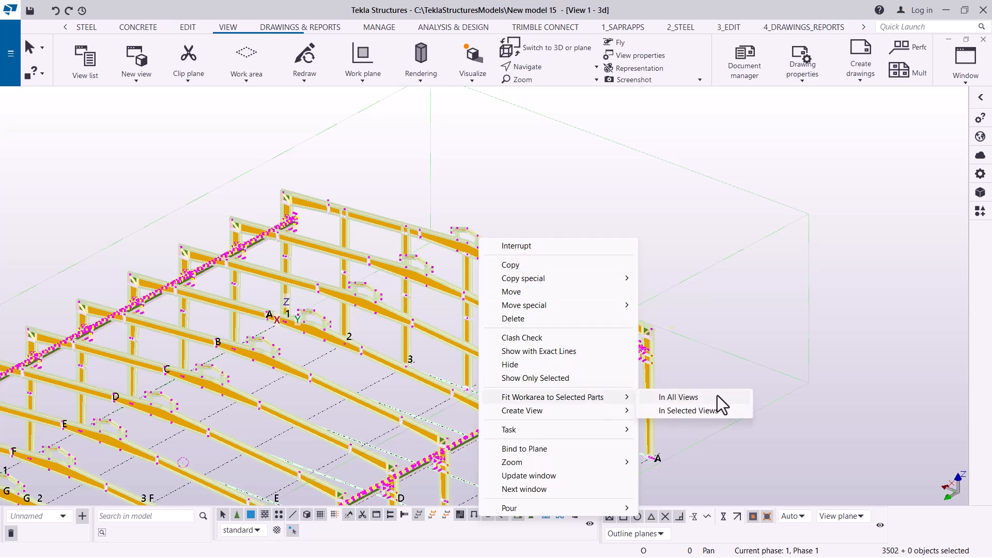
mouse_move(726, 388)
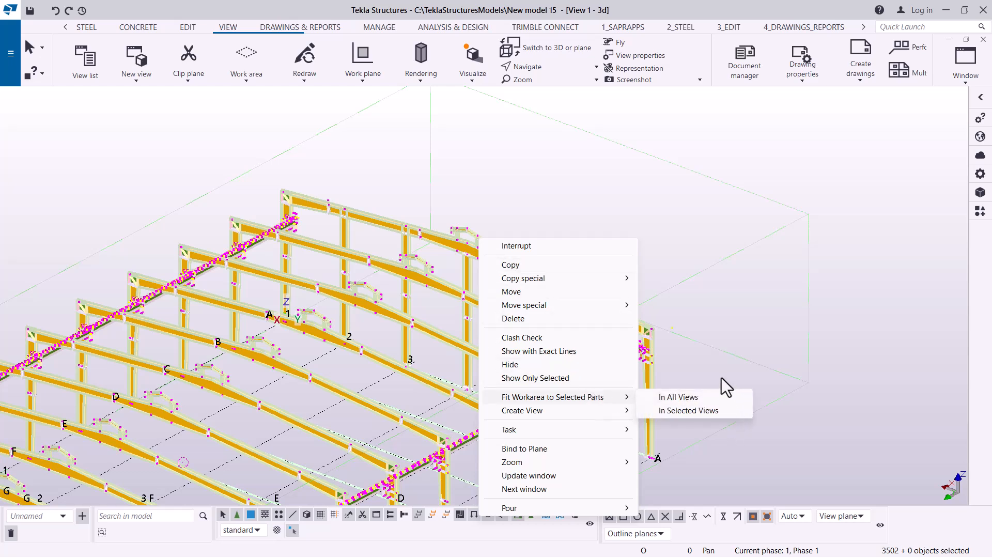
mouse_move(497, 418)
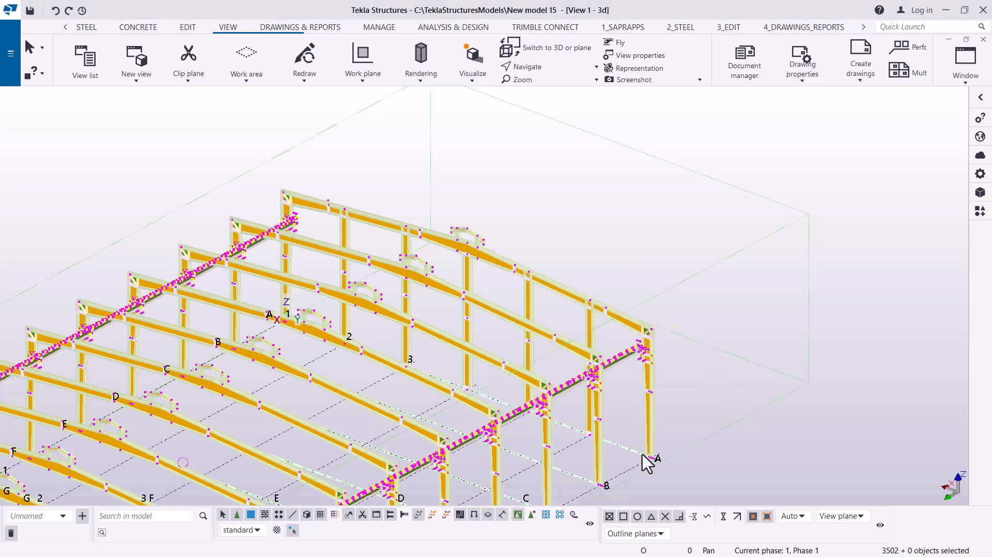
mouse_move(673, 519)
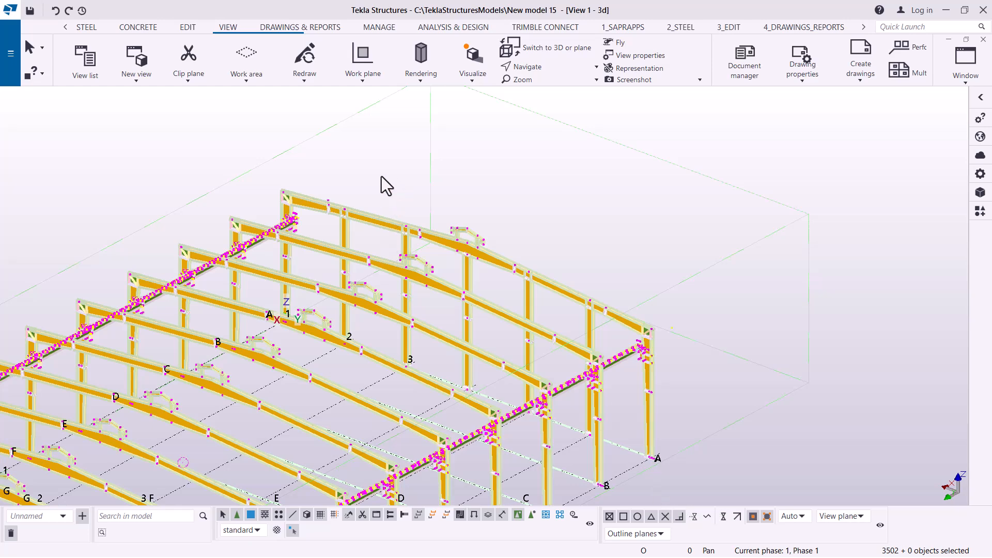
mouse_move(485, 208)
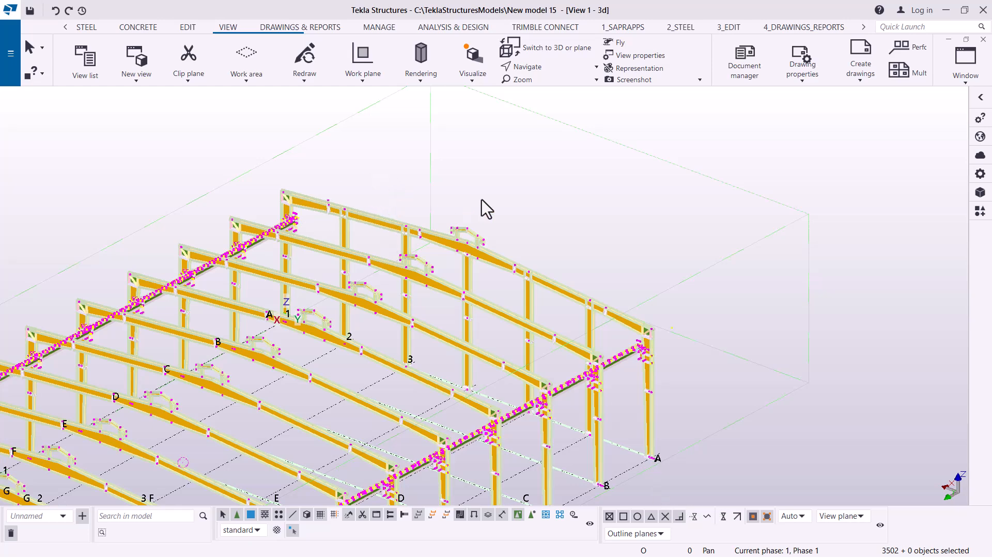
right_click(484, 209)
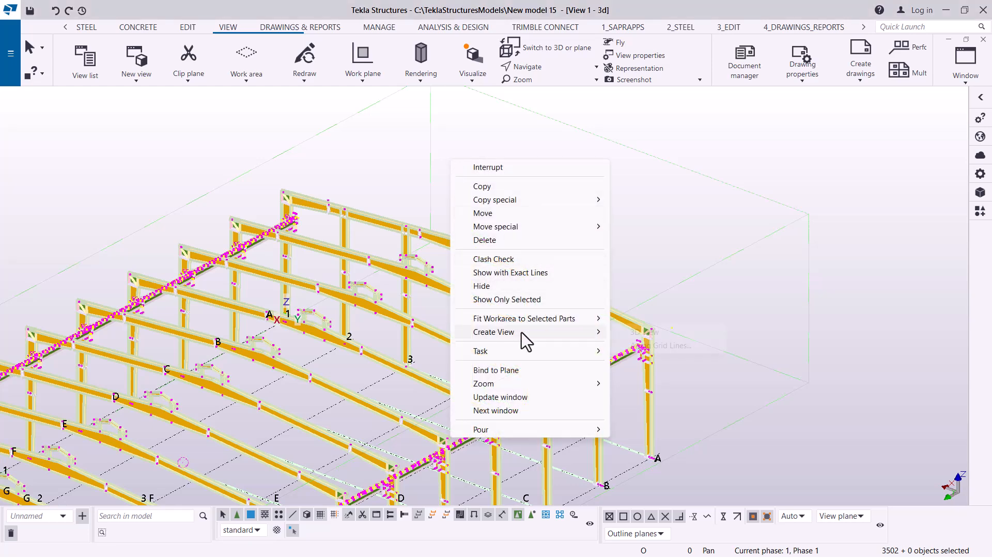
mouse_move(524, 318)
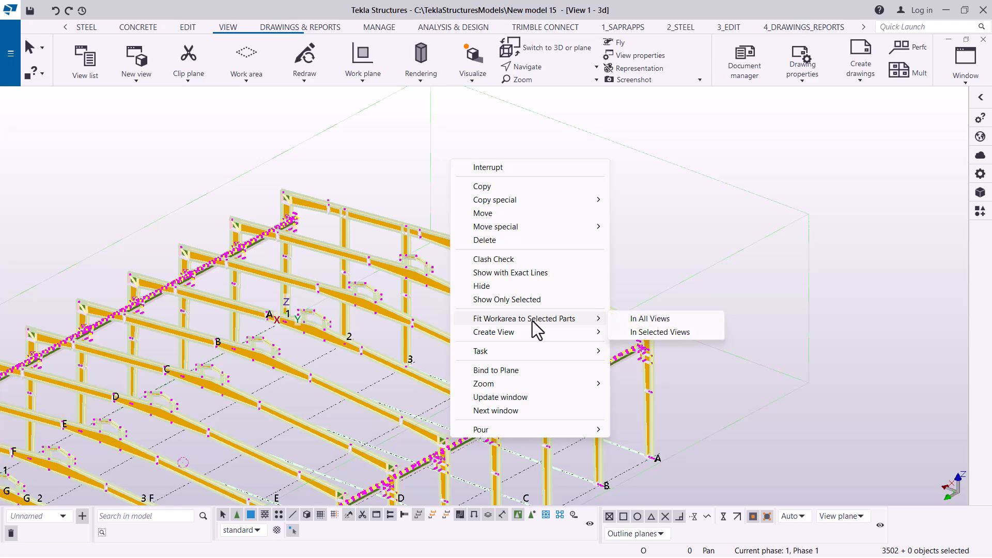
mouse_move(660, 332)
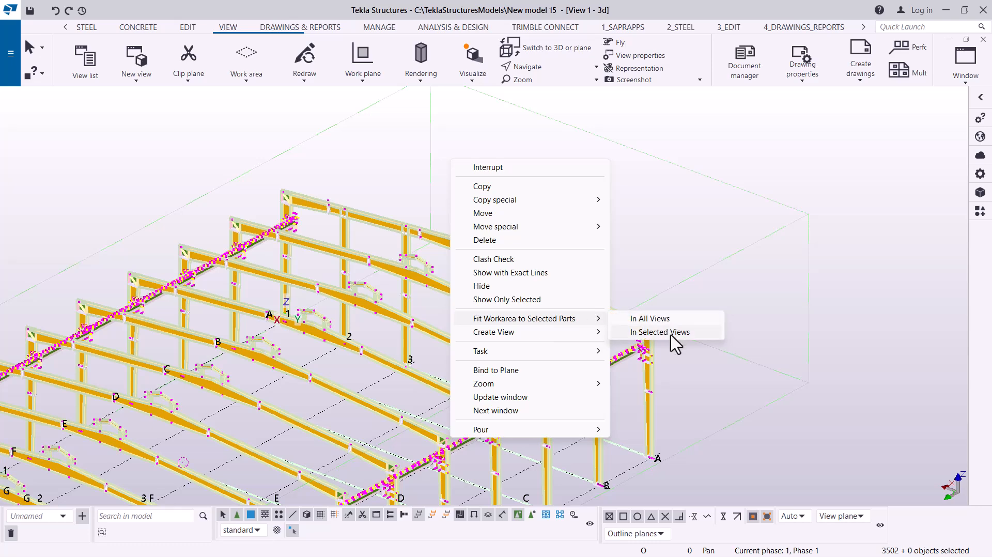
left_click(659, 333)
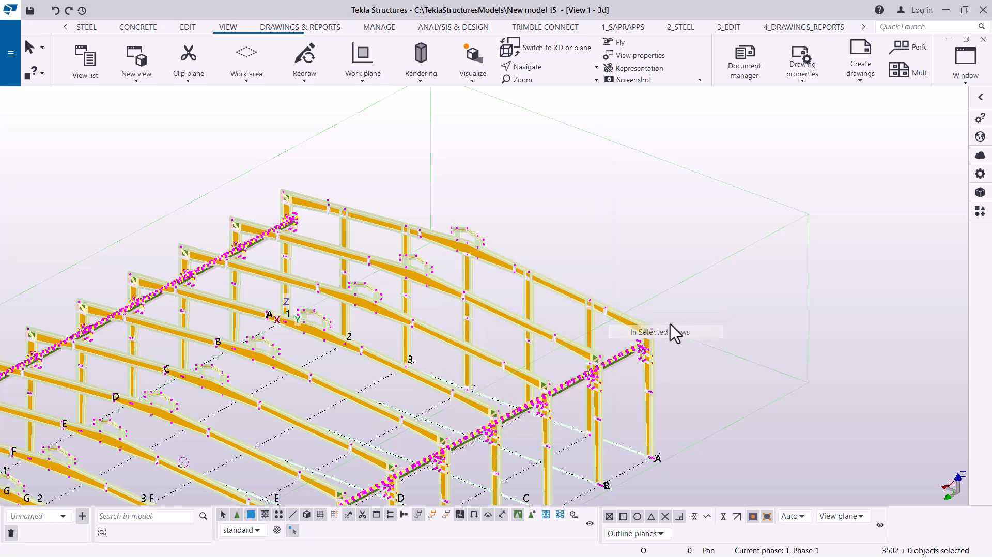
left_click(659, 331)
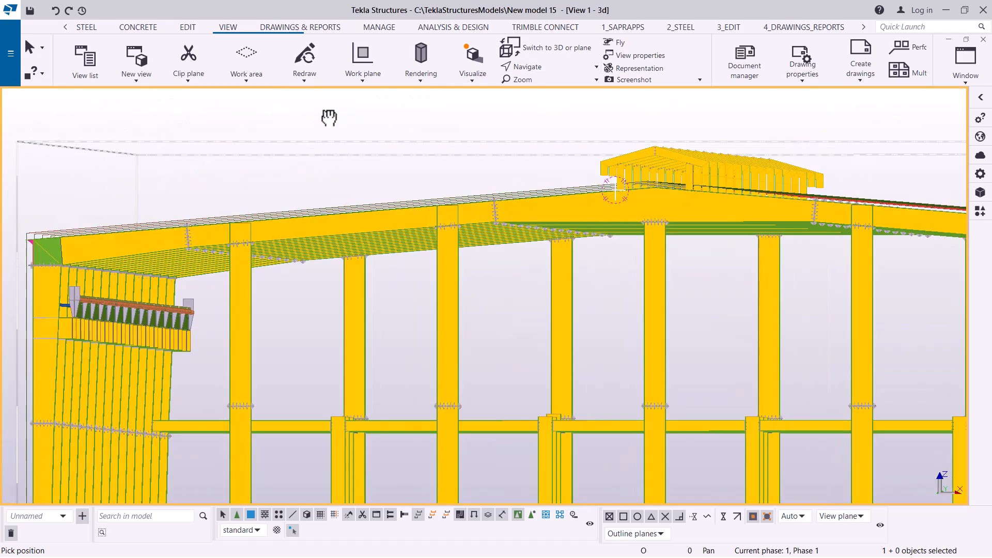
Make the Grid A elevation visible from the View list to check the roof monitor.
left_click(965, 59)
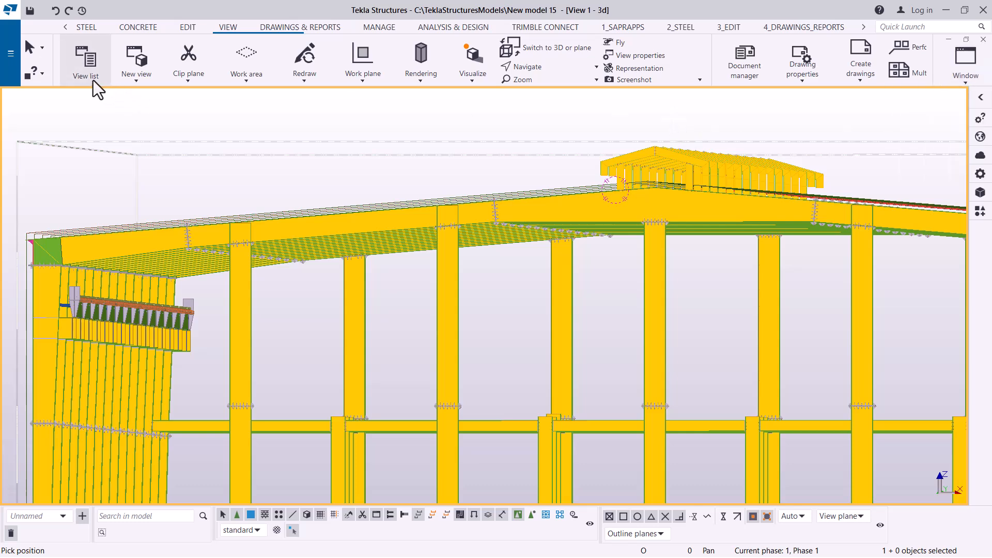
left_click(85, 60)
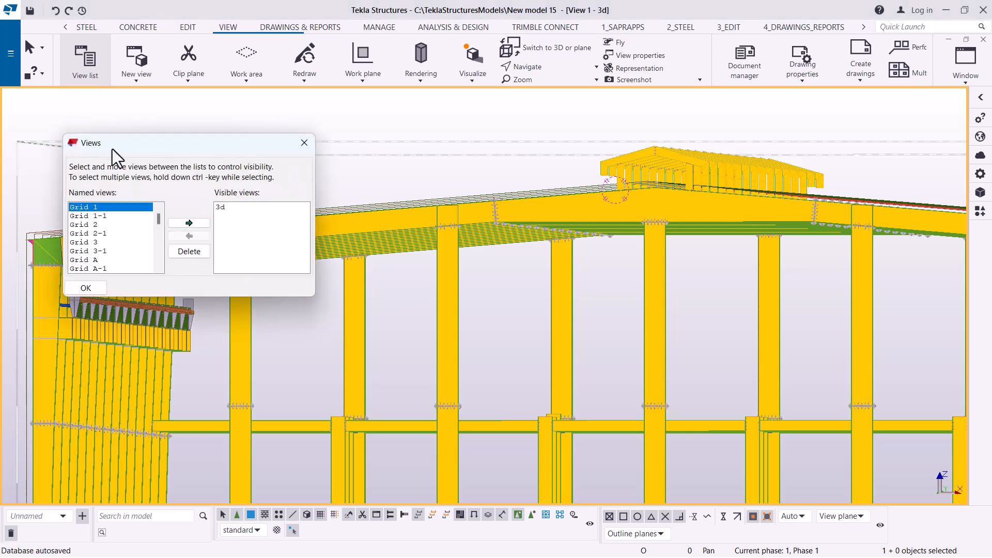
left_click(82, 259)
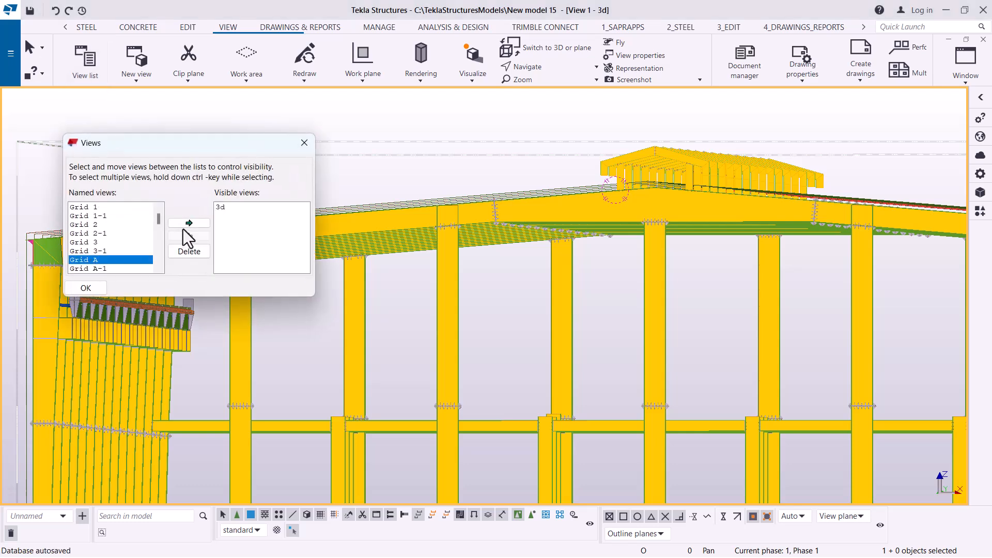
left_click(188, 250)
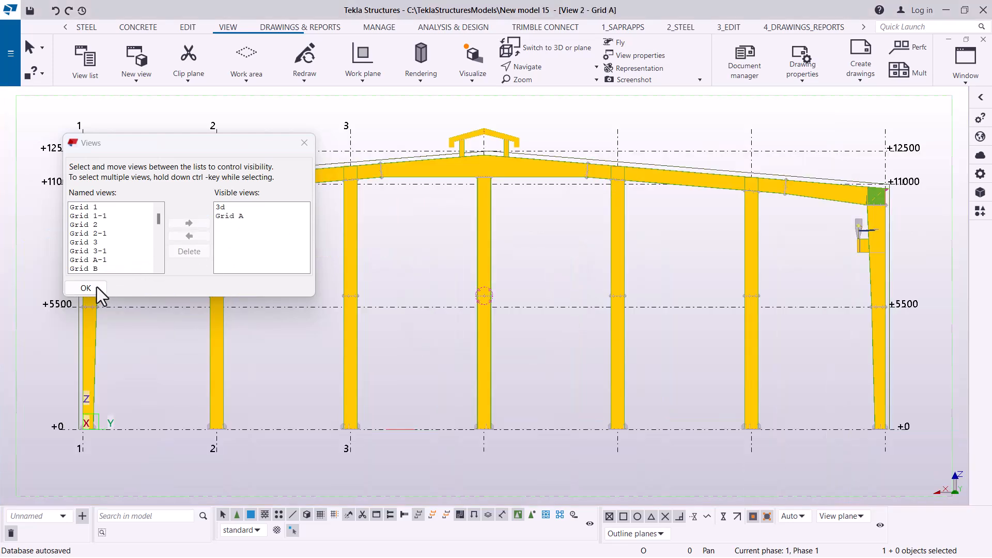
left_click(84, 288)
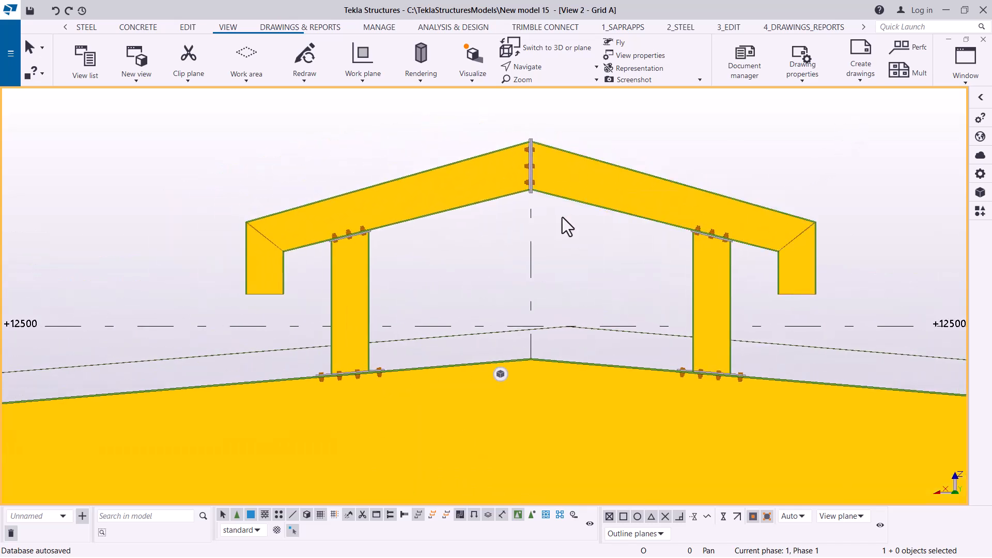
mouse_move(646, 235)
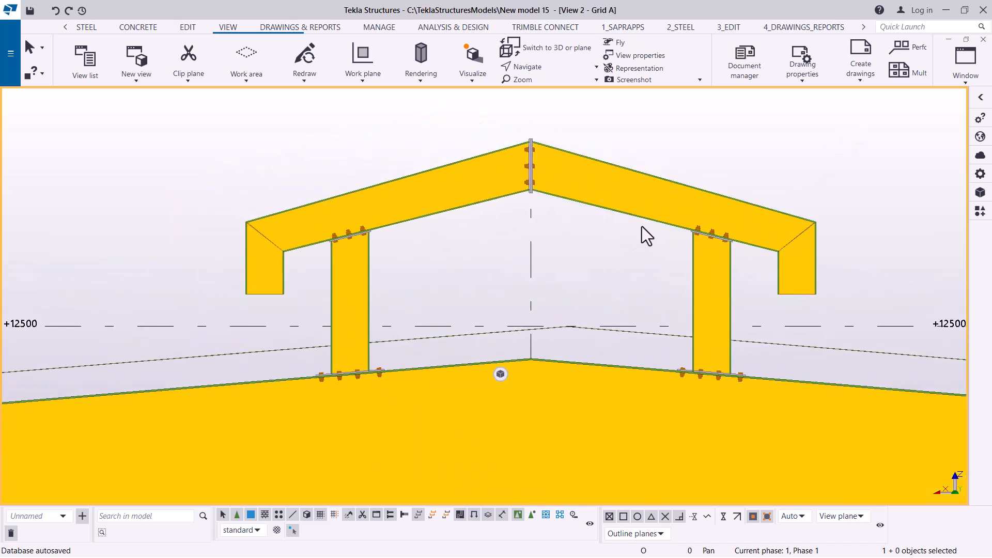
mouse_move(457, 266)
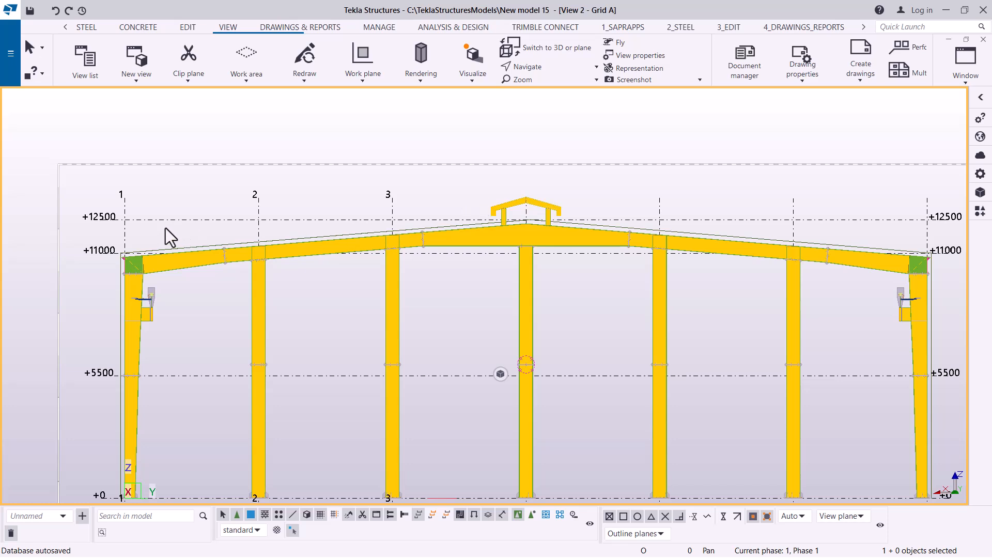
Return to the 3D view and save the model with the copied monitor frames.
scroll("down", 3)
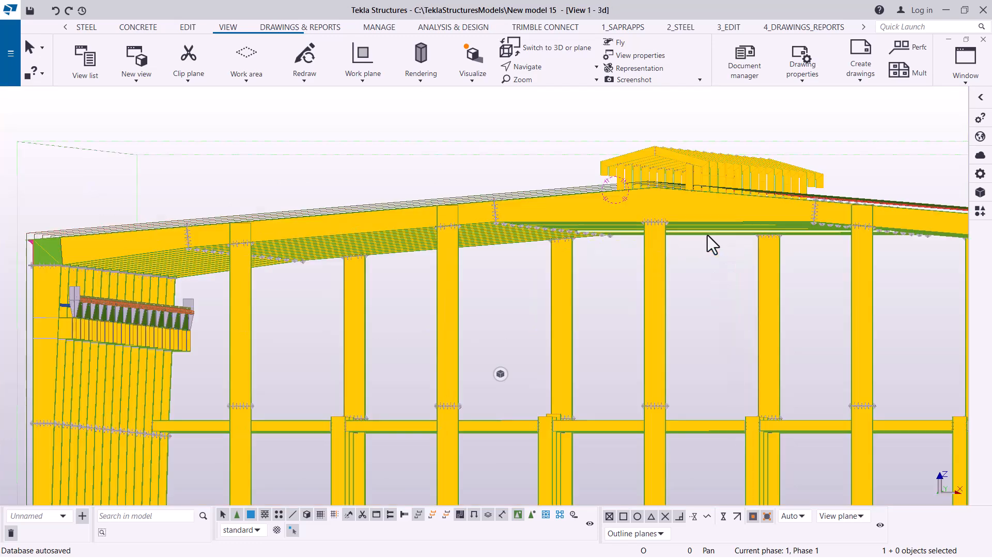
left_click(594, 67)
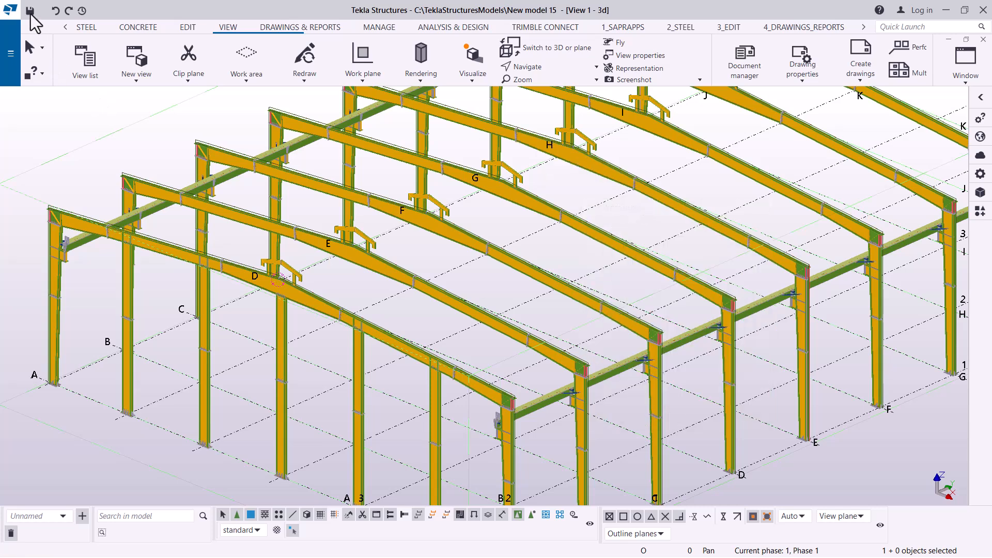
mouse_move(416, 296)
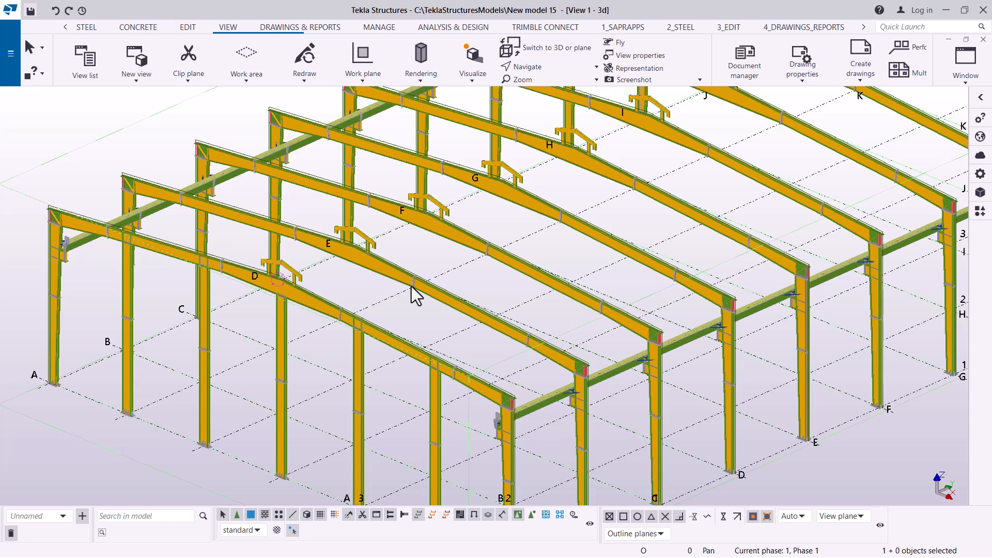
left_click(30, 10)
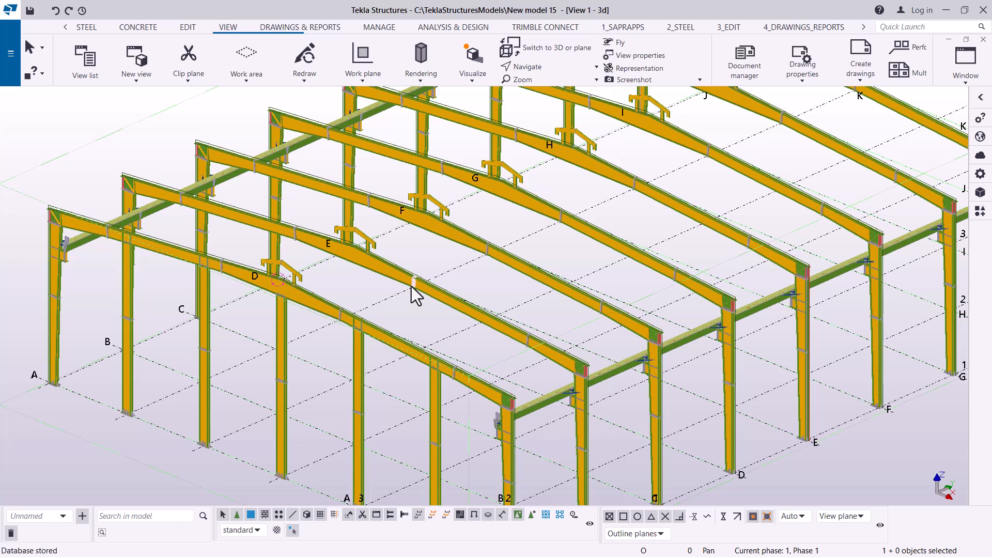